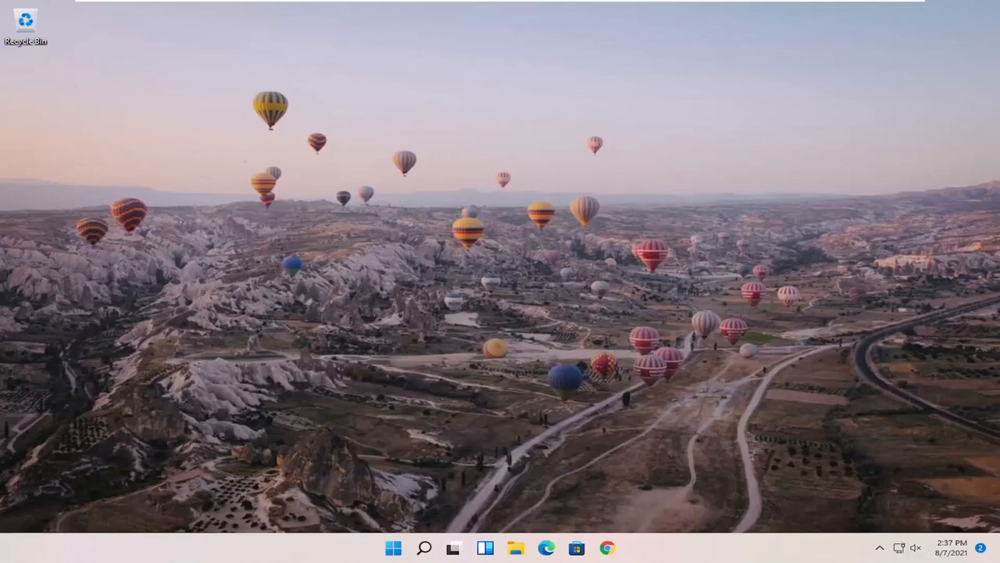
{"action": "mouse_move", "coordinate": [445, 438]}
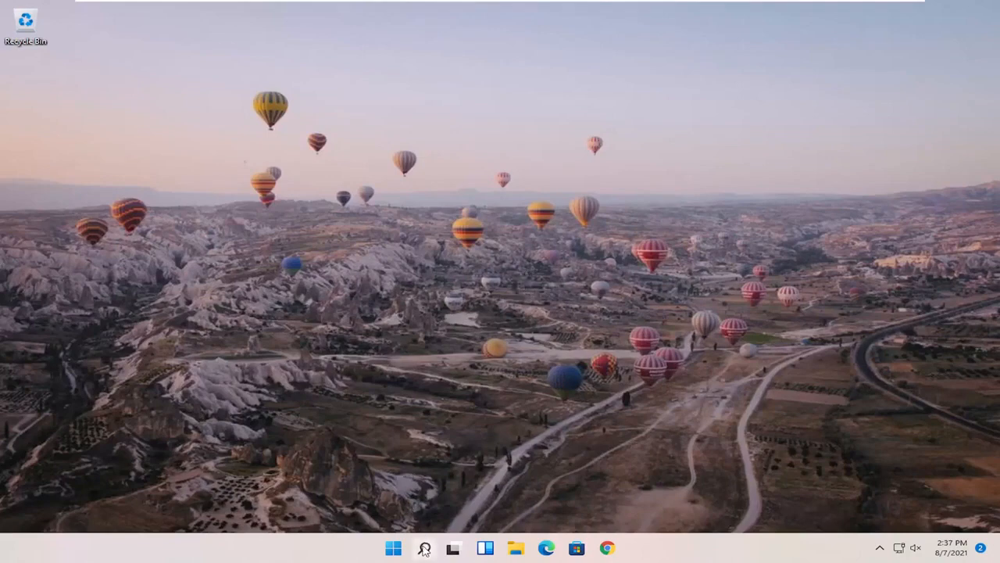
Search Windows for "disk management" and launch 'Create and format hard disk partitions'.
{"action": "left_click", "coordinate": [424, 547]}
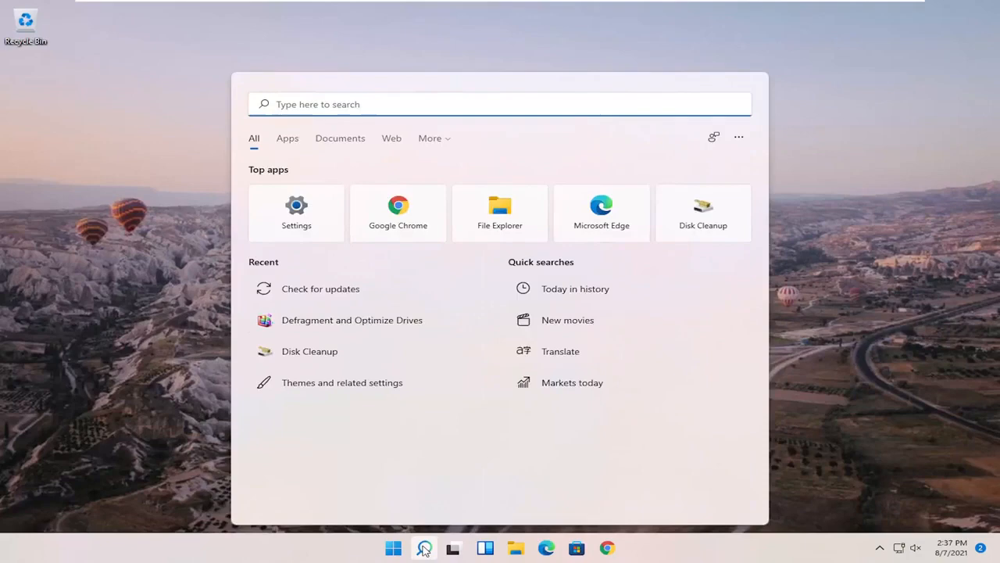
{"action": "type", "text": "disk manage"}
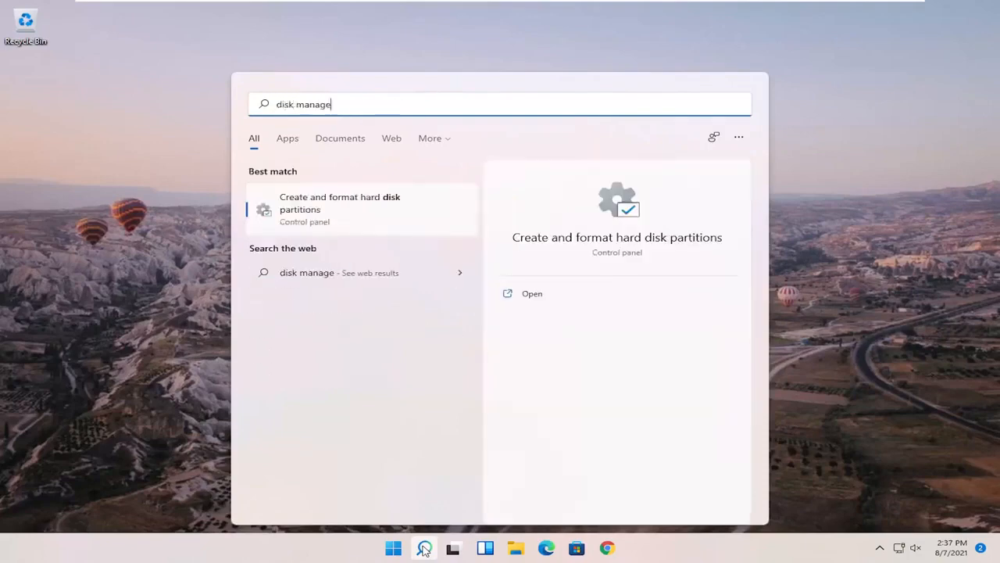
{"action": "type", "text": "ment"}
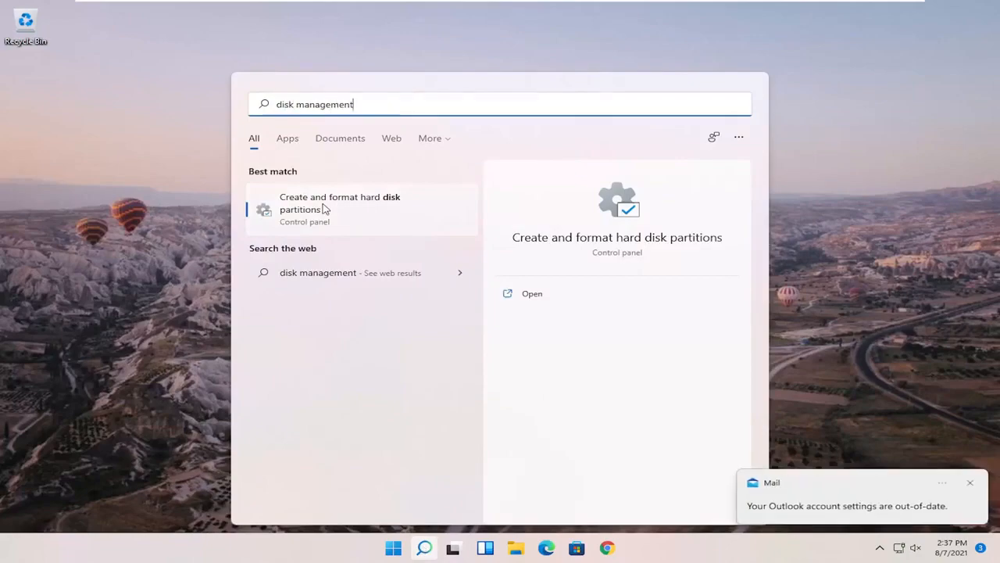
{"action": "left_click", "coordinate": [532, 293]}
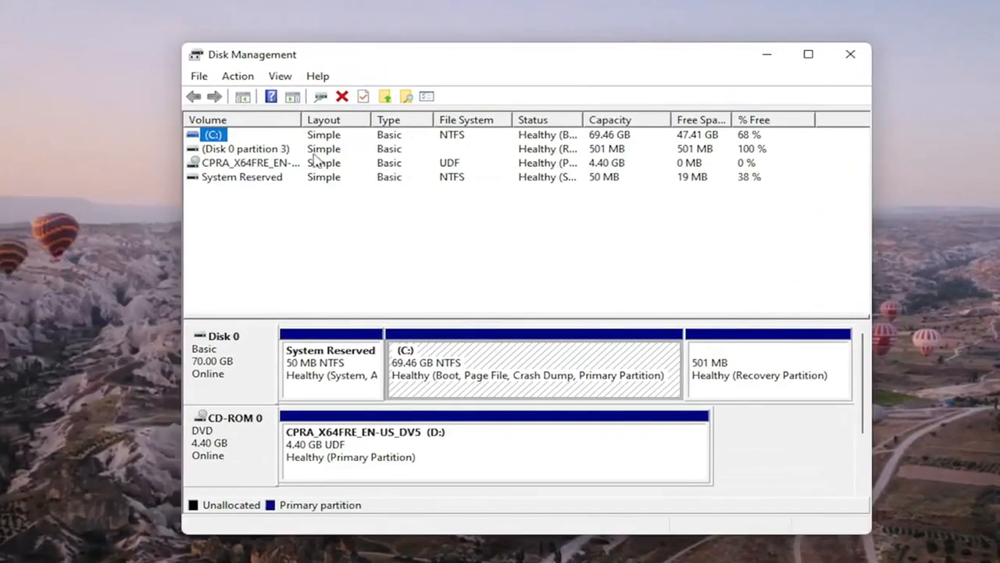
{"action": "left_click", "coordinate": [246, 148]}
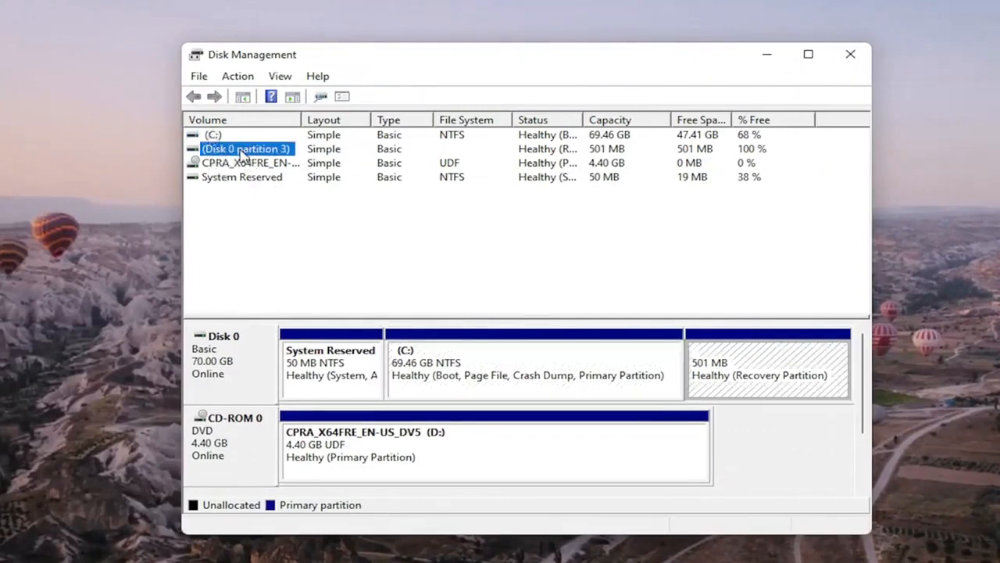
{"action": "mouse_move", "coordinate": [211, 140]}
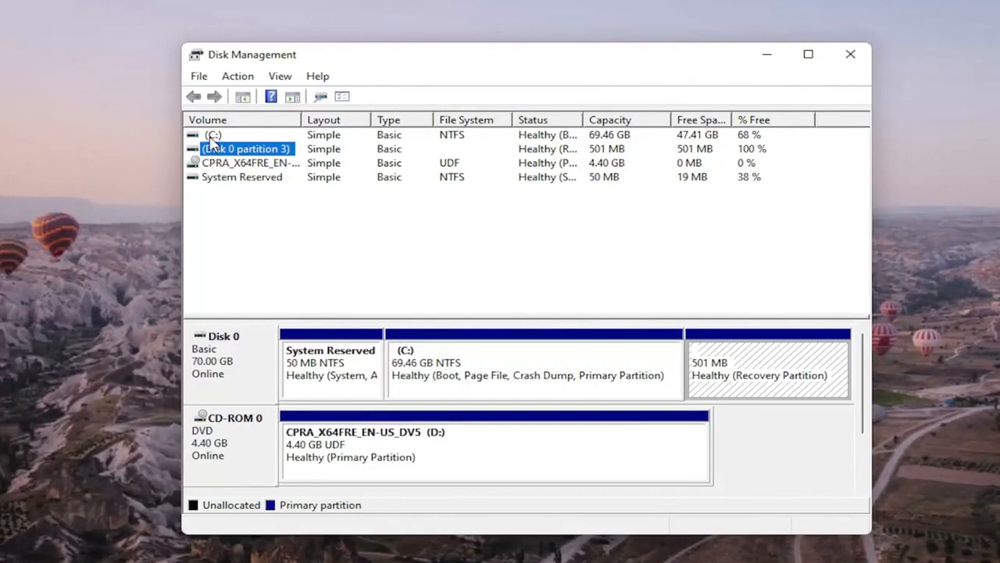
{"action": "left_click", "coordinate": [213, 135]}
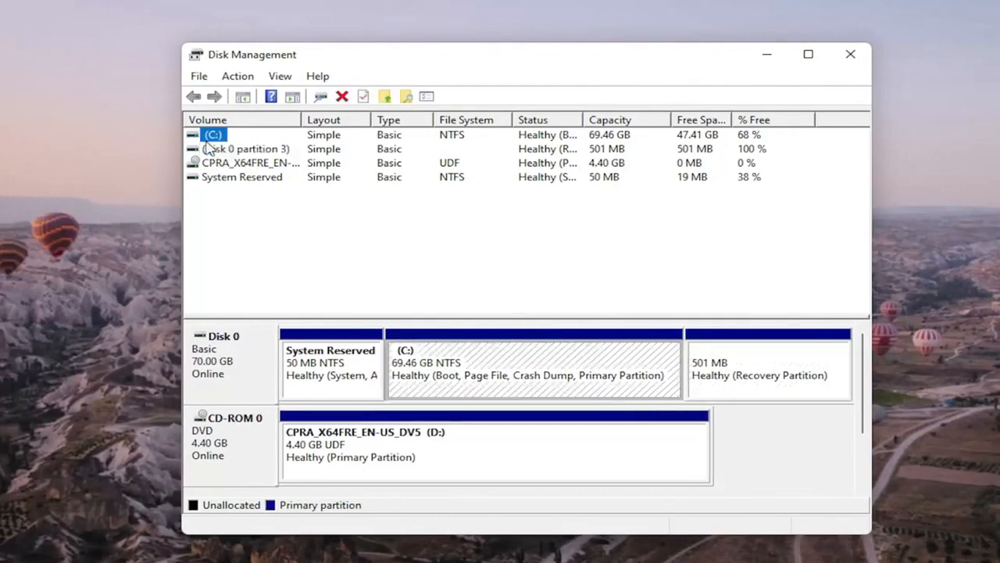
{"action": "mouse_move", "coordinate": [625, 168]}
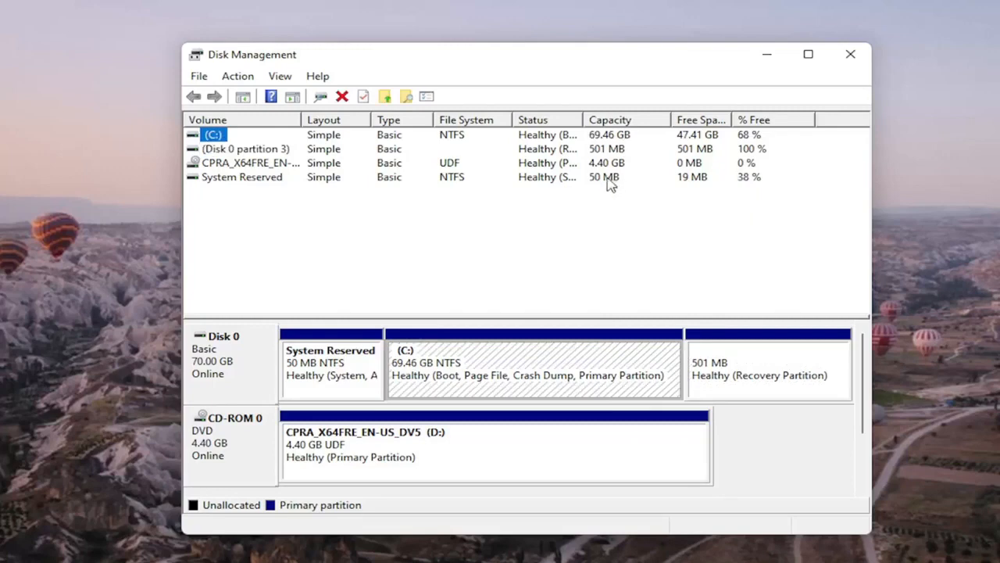
{"action": "left_click", "coordinate": [242, 176]}
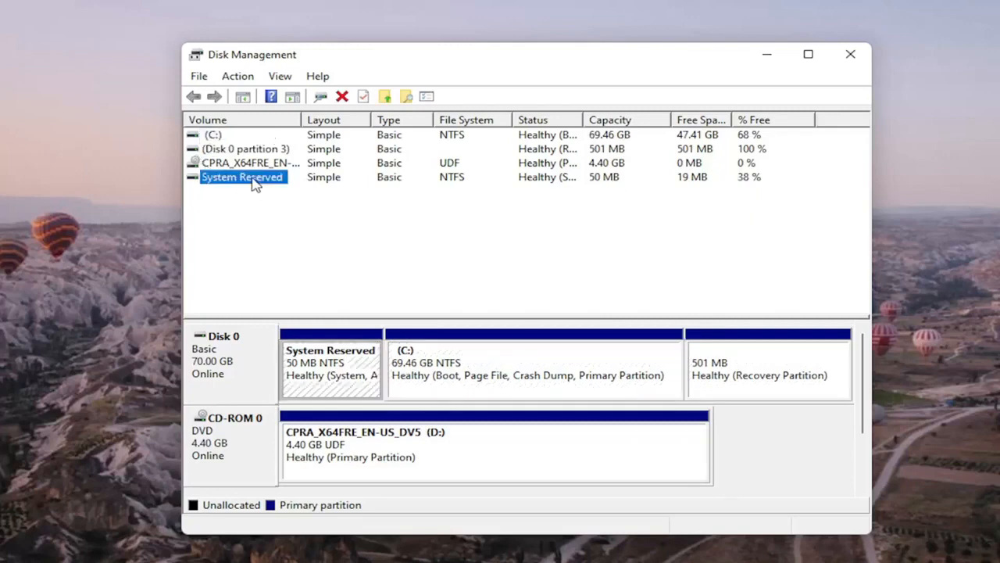
{"action": "left_click", "coordinate": [246, 148]}
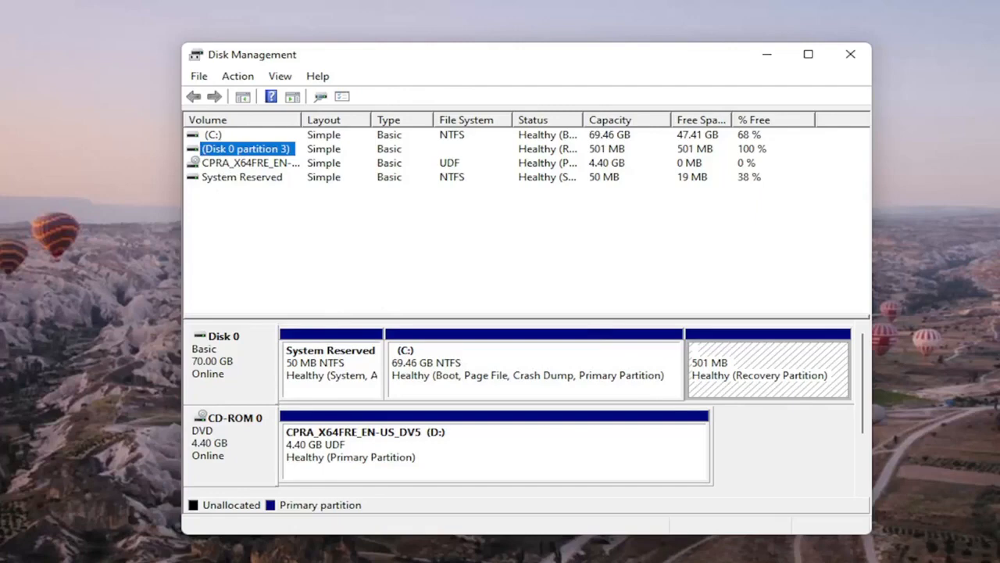
{"action": "mouse_move", "coordinate": [230, 163]}
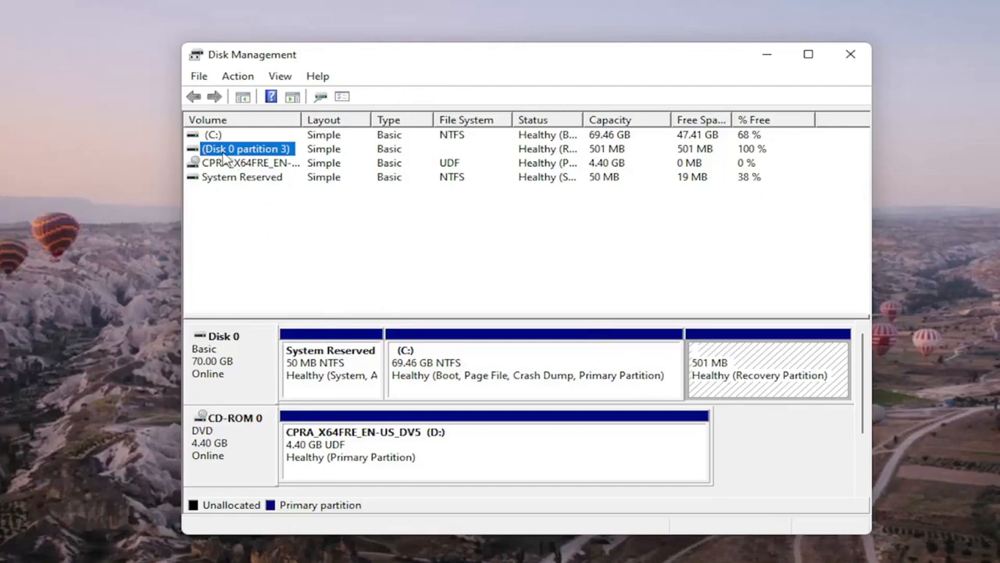
{"action": "mouse_move", "coordinate": [227, 157]}
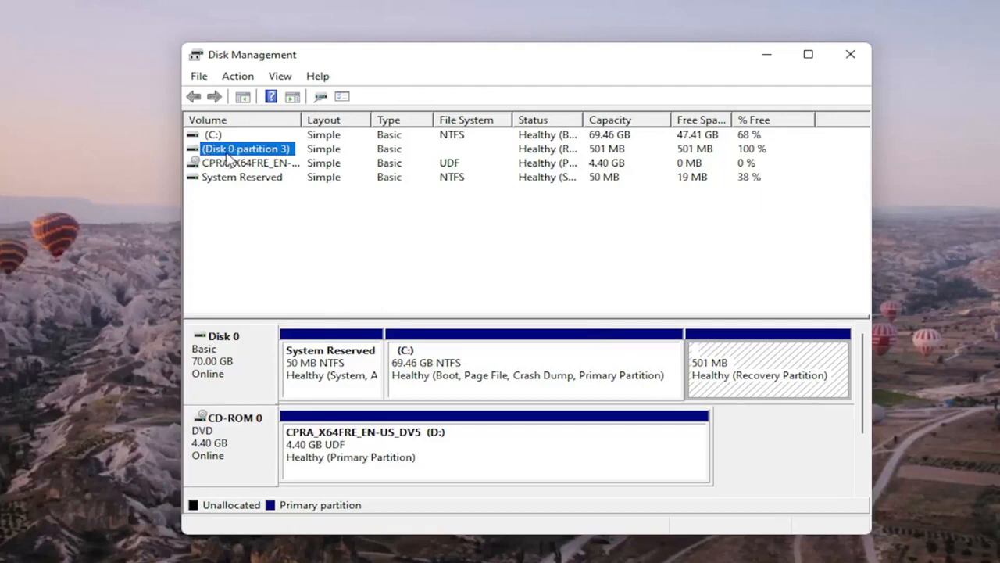
Open 'Change Drive Letter and Paths' for the CPRA_X64FRE_EN-US_DV5 DVD volume (D:).
{"action": "right_click", "coordinate": [250, 163]}
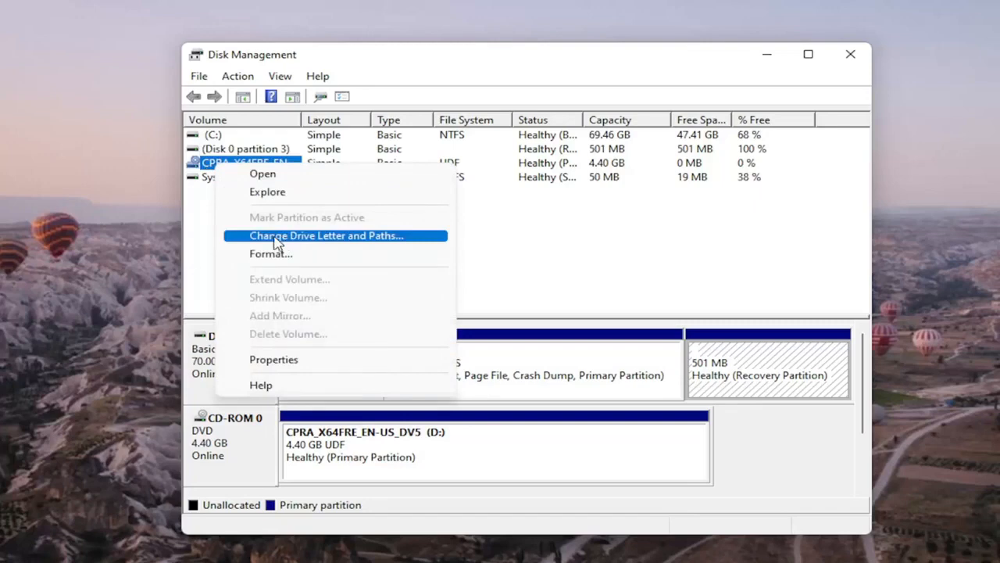
{"action": "left_click", "coordinate": [325, 235]}
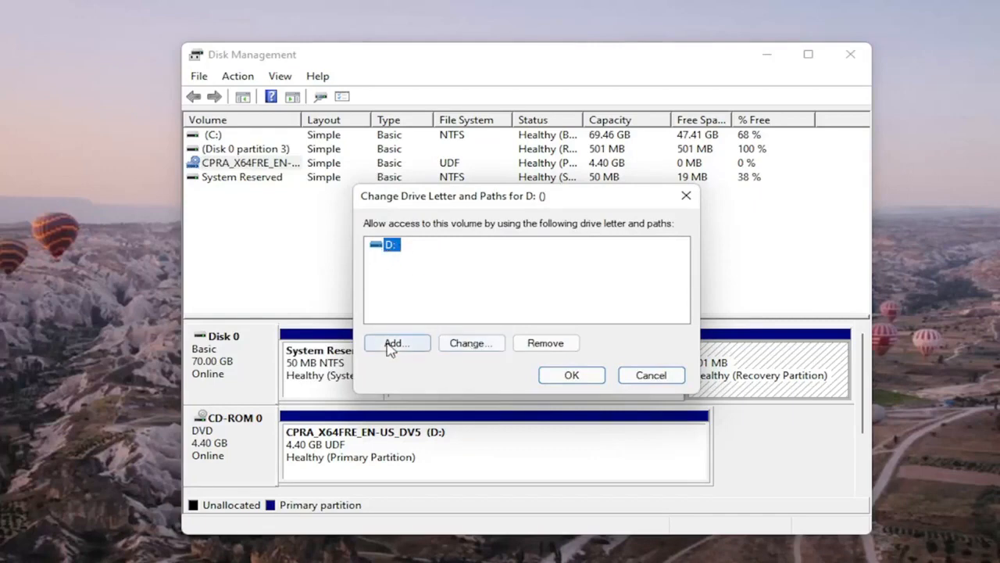
Choose G as the DVD volume's new drive letter and apply it.
{"action": "left_click", "coordinate": [396, 344]}
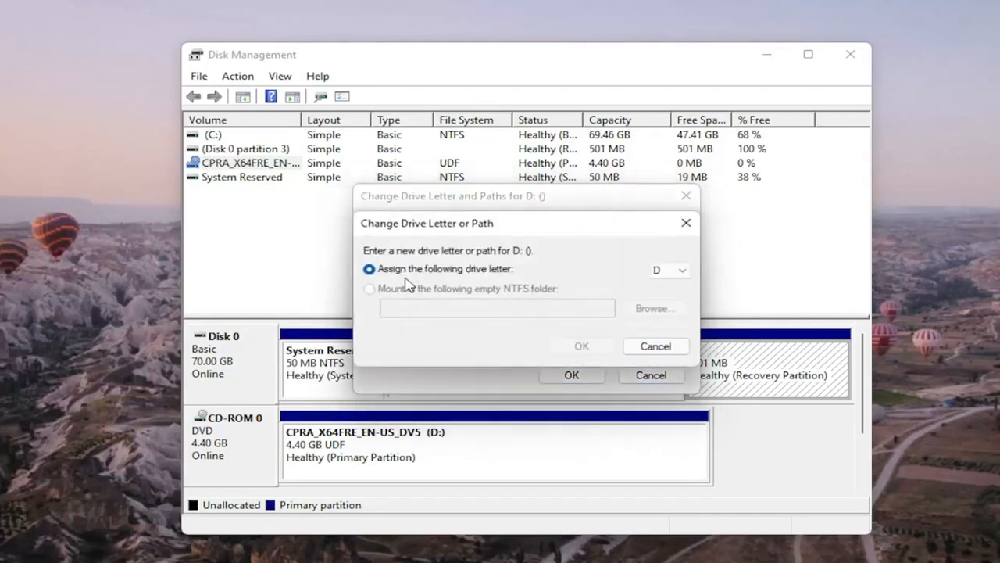
{"action": "mouse_move", "coordinate": [649, 275]}
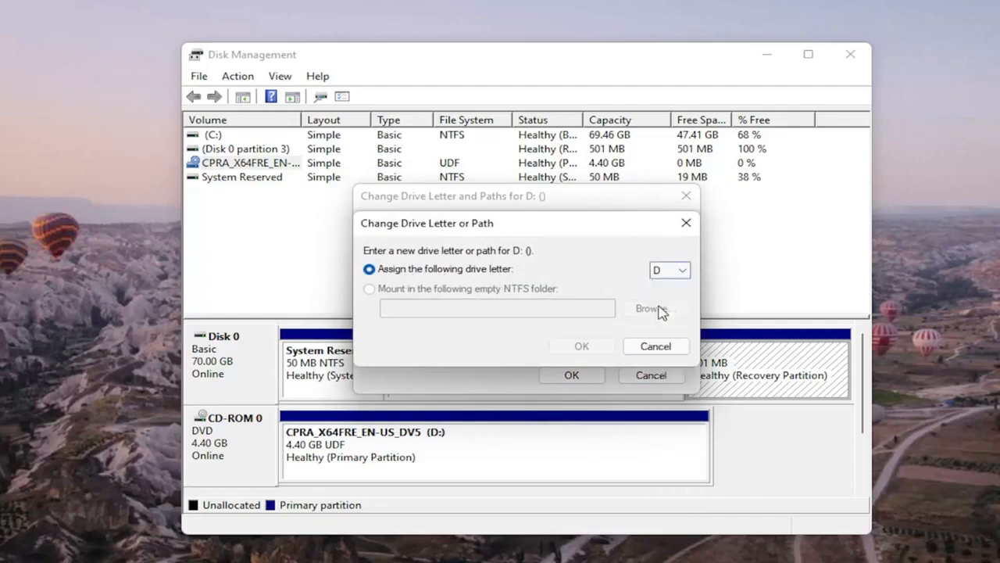
{"action": "left_click", "coordinate": [681, 270]}
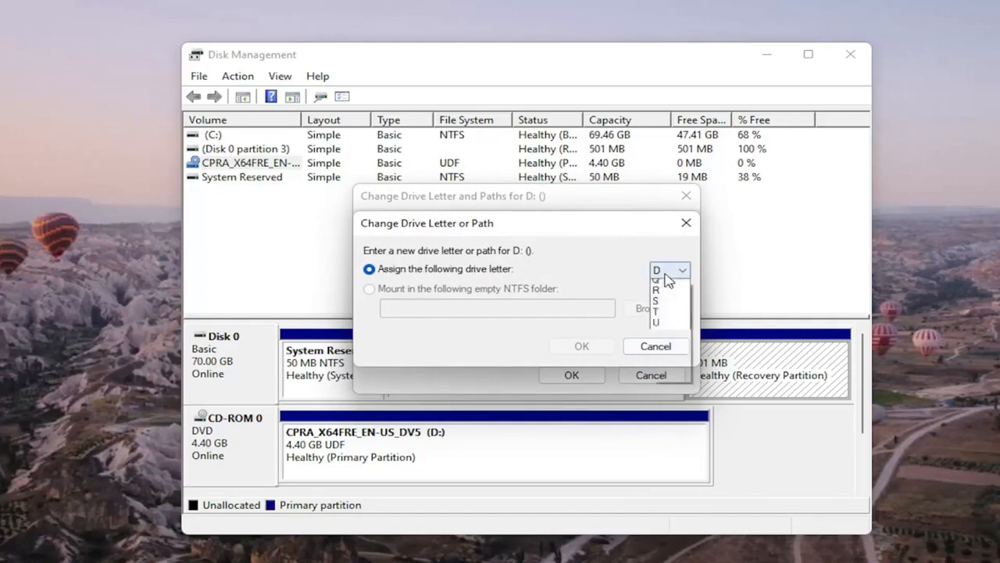
{"action": "left_click", "coordinate": [655, 280]}
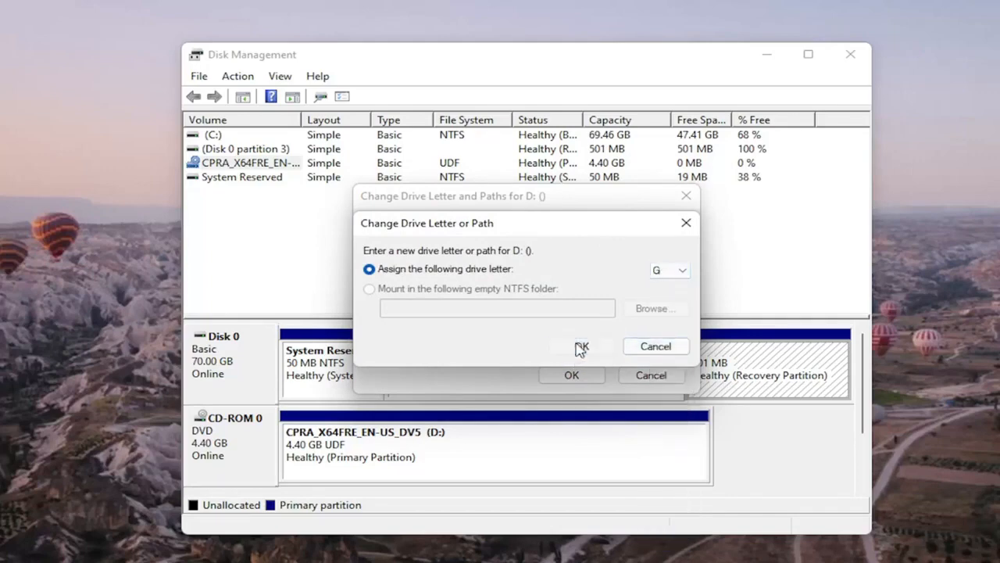
{"action": "left_click", "coordinate": [582, 346]}
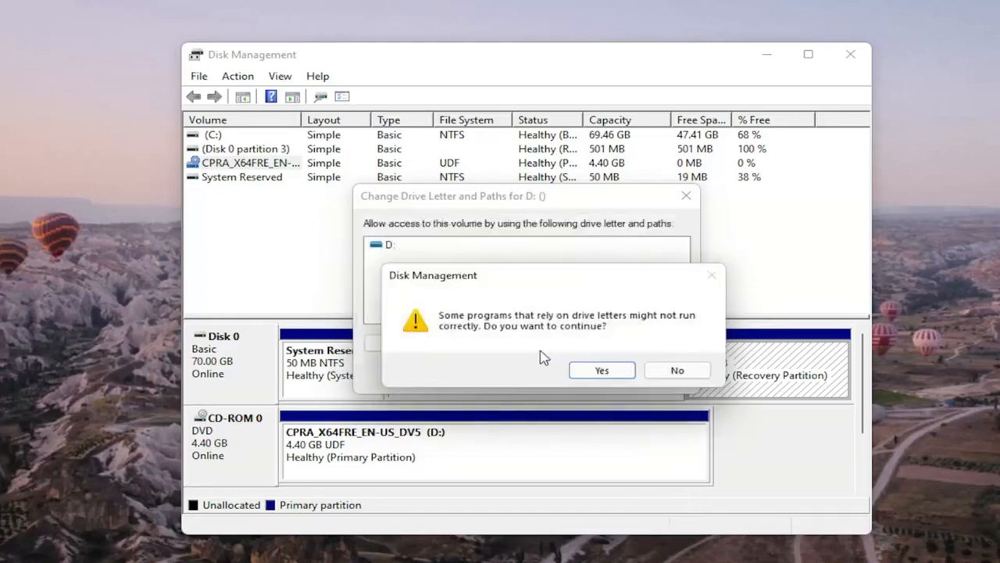
{"action": "mouse_move", "coordinate": [551, 345]}
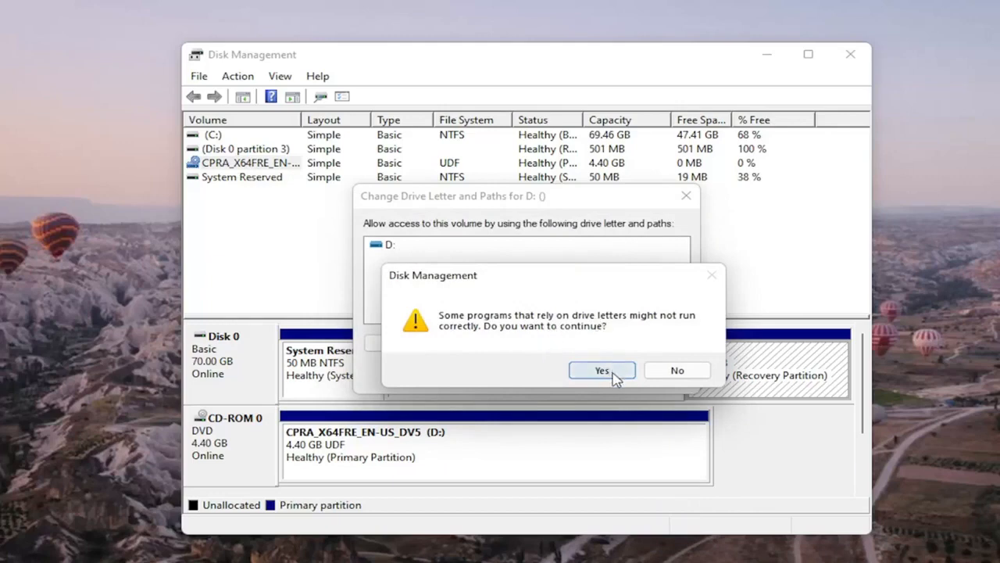
Accept the drive-letter warning so the DVD volume becomes G:.
{"action": "left_click", "coordinate": [601, 370]}
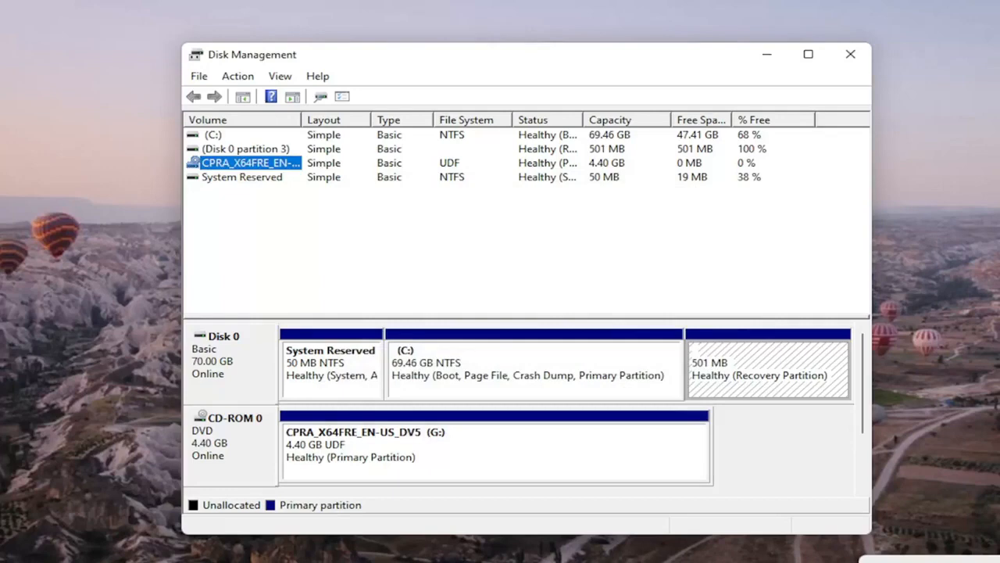
{"action": "mouse_move", "coordinate": [794, 152]}
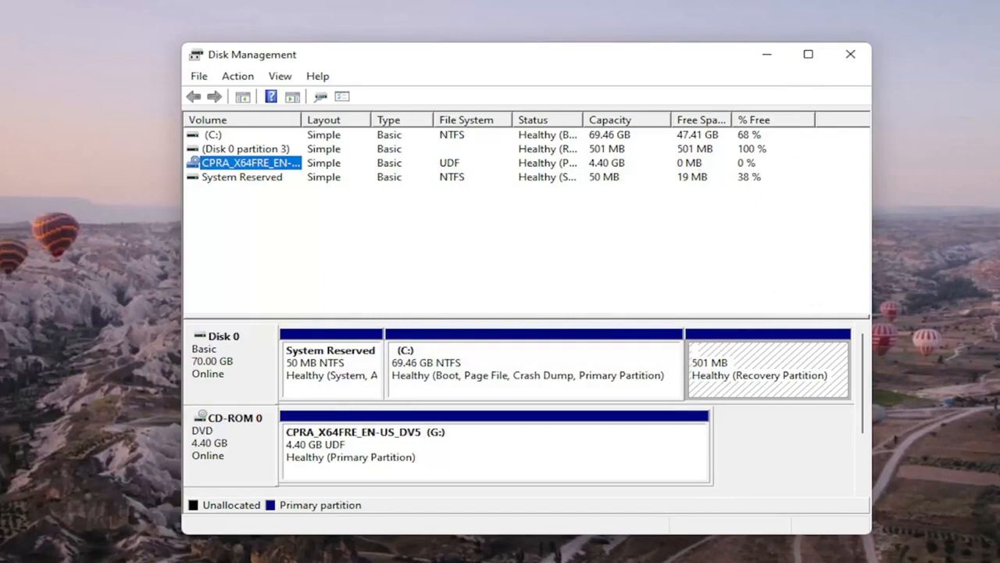
{"action": "mouse_move", "coordinate": [548, 280]}
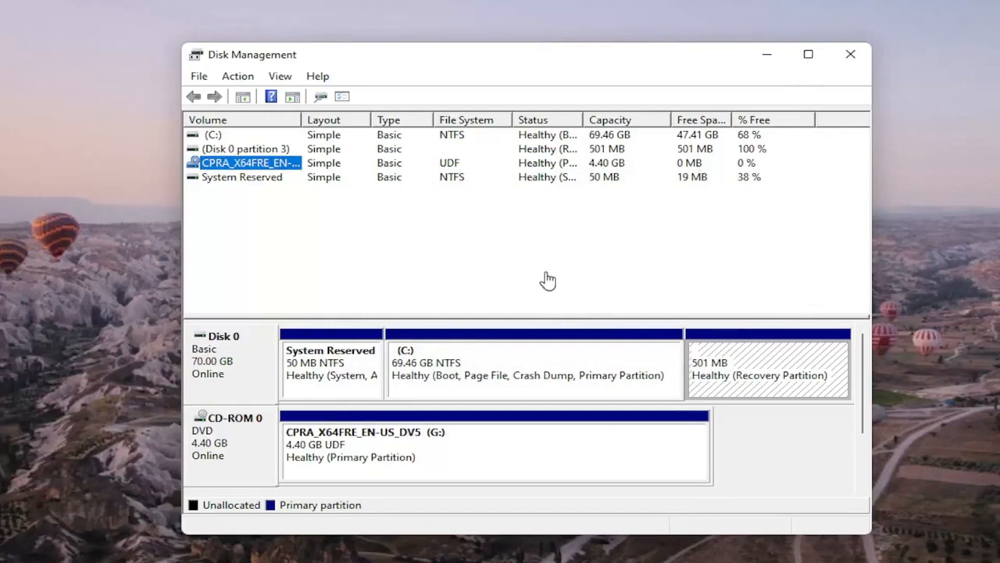